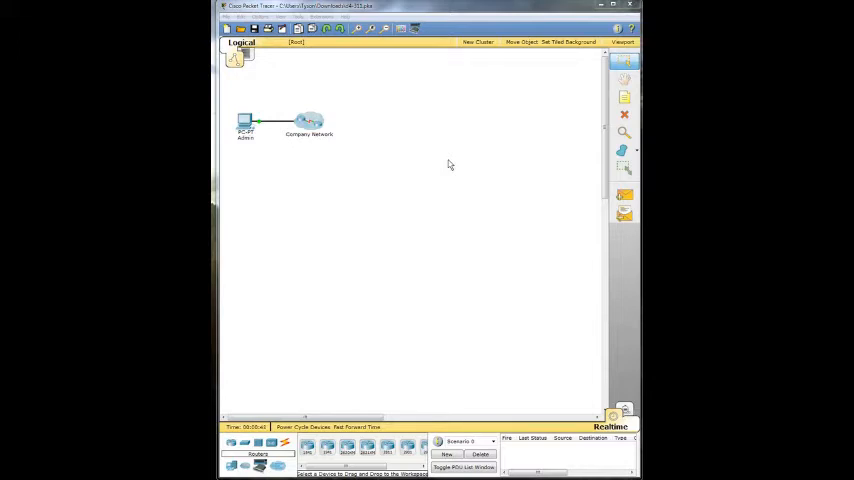
mouse_move(428, 168)
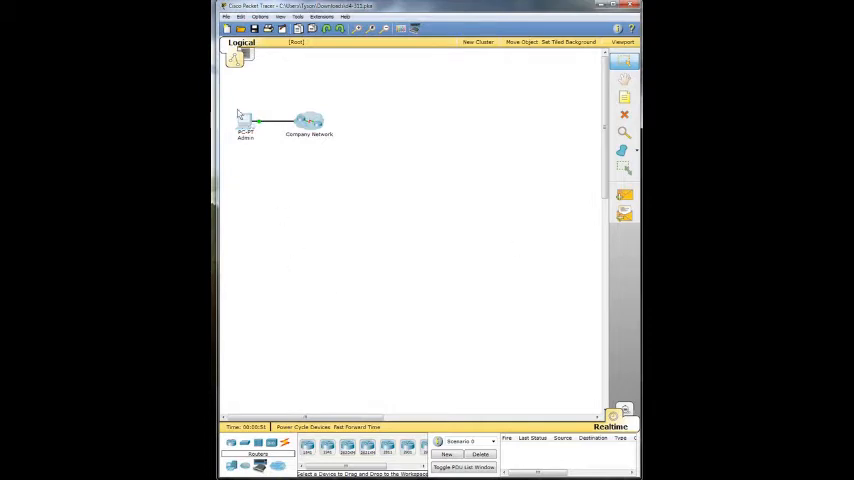
Bring up the Admin PC's command prompt and show its IP address, mask and gateway
double_click(244, 120)
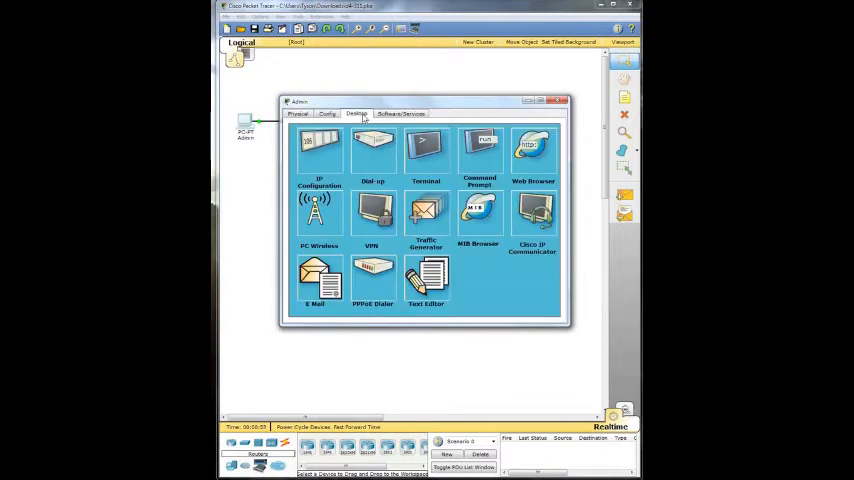
click(478, 150)
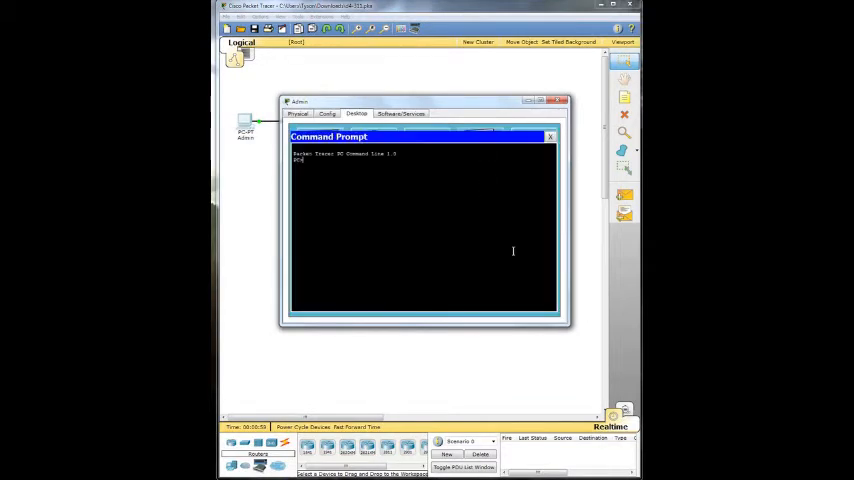
text(ping)
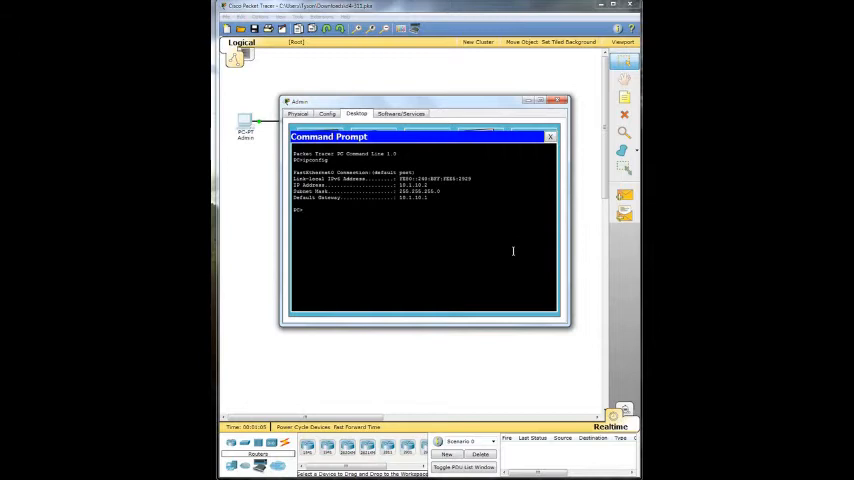
mouse_move(512, 252)
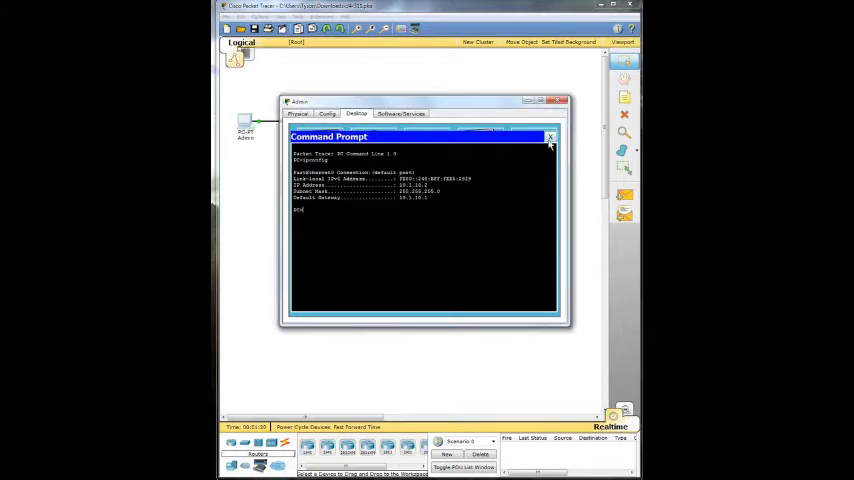
Start the Terminal with default settings, then ping the gateway and telnet to the router's password prompt
click(550, 136)
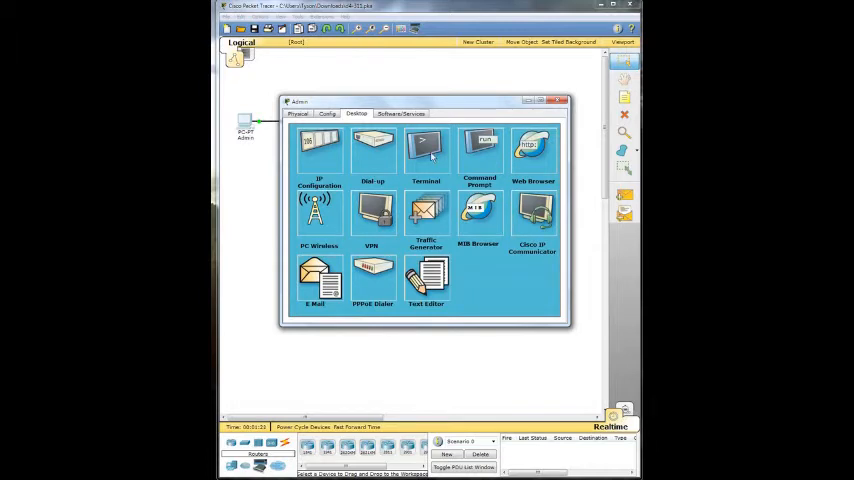
click(424, 150)
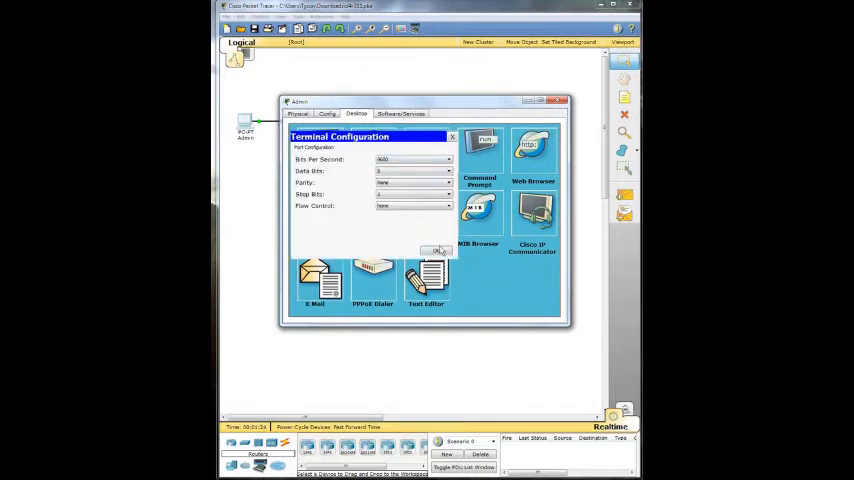
click(436, 250)
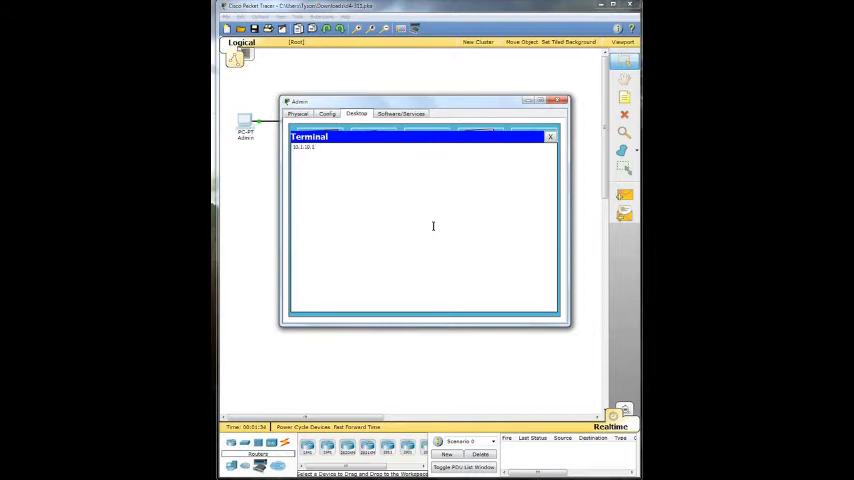
click(550, 136)
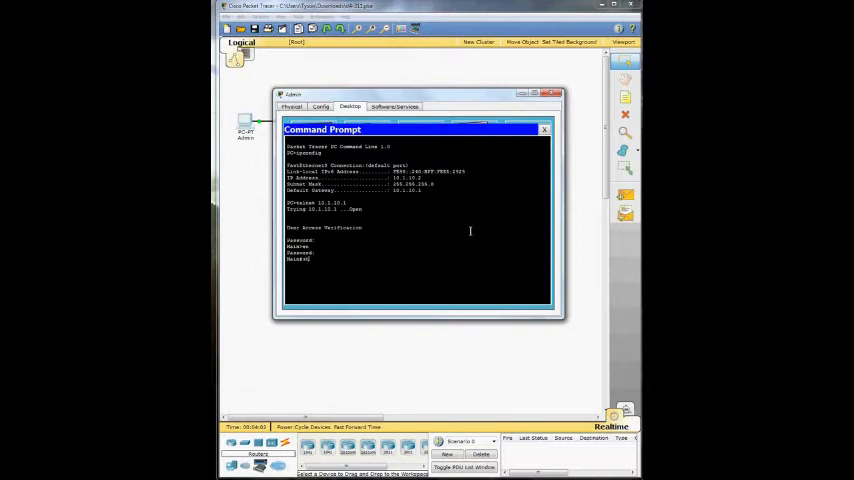
Enter enable mode with the password and page through show running-config
text(en)
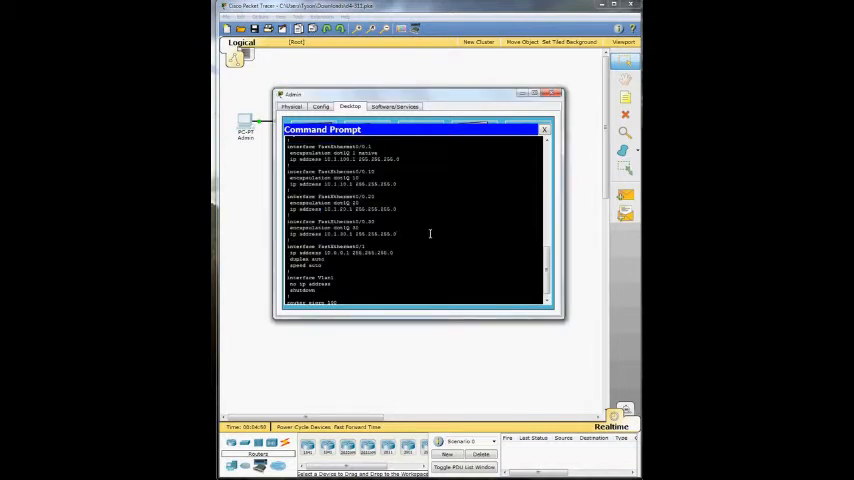
scroll(down, 3)
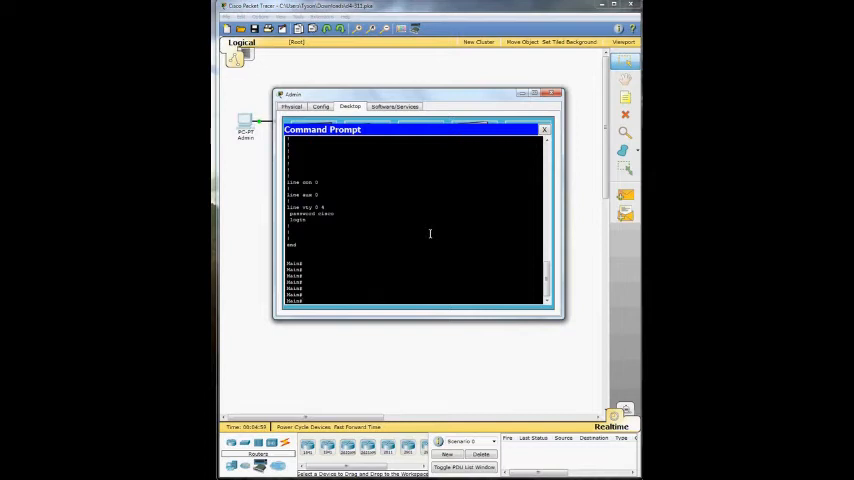
Run show ip interface brief at the Router# prompt
text(show interfaces)
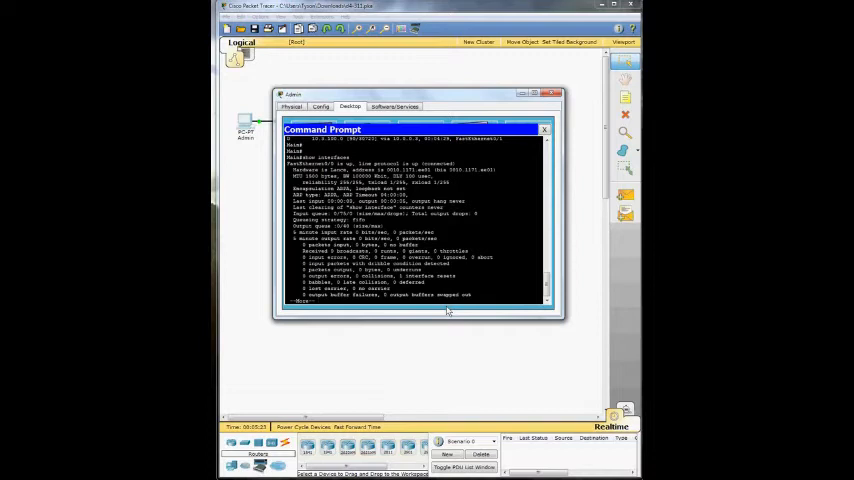
Review show cdp neighbors and show version output, then exit the telnet session
scroll(down, 3)
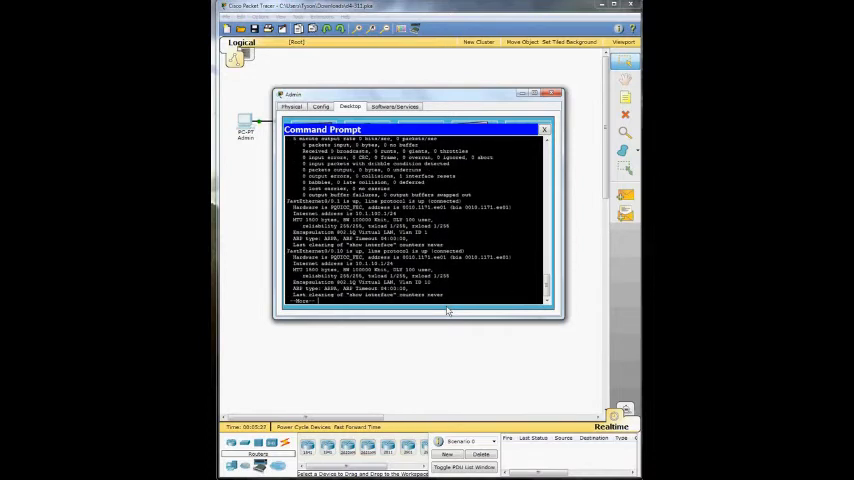
scroll(down, 3)
text(exit)
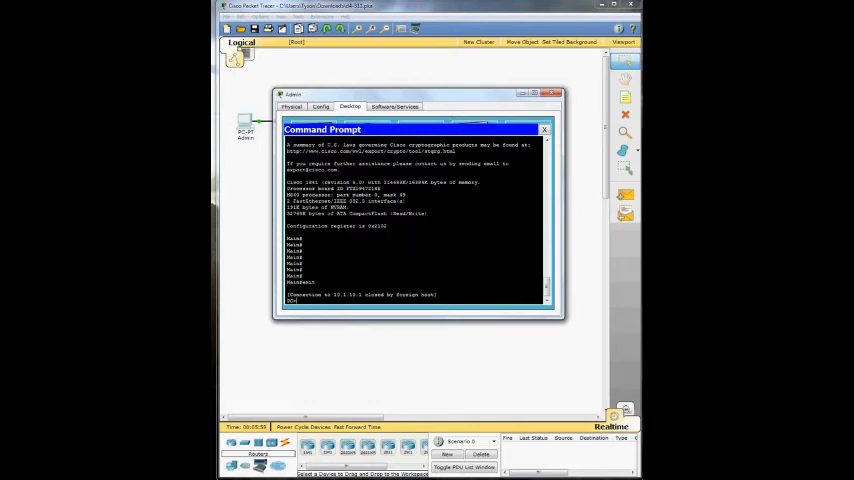
Return to the PC's Desktop and reopen its Command Prompt
click(544, 128)
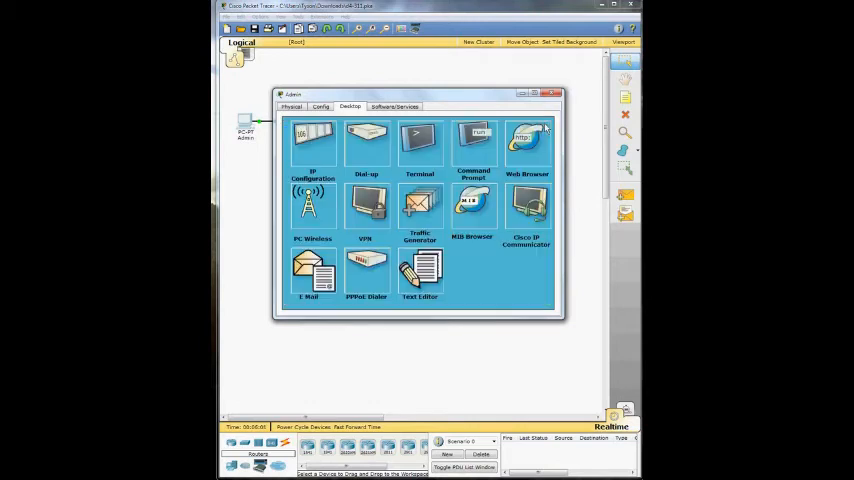
click(472, 144)
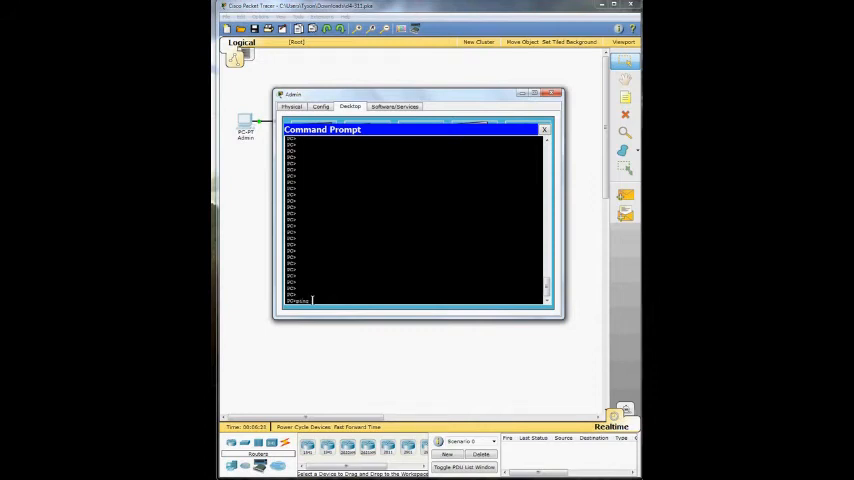
Ping 10.1.10.1 and receive successful replies with a statistics summary
text(10.1.100.1)
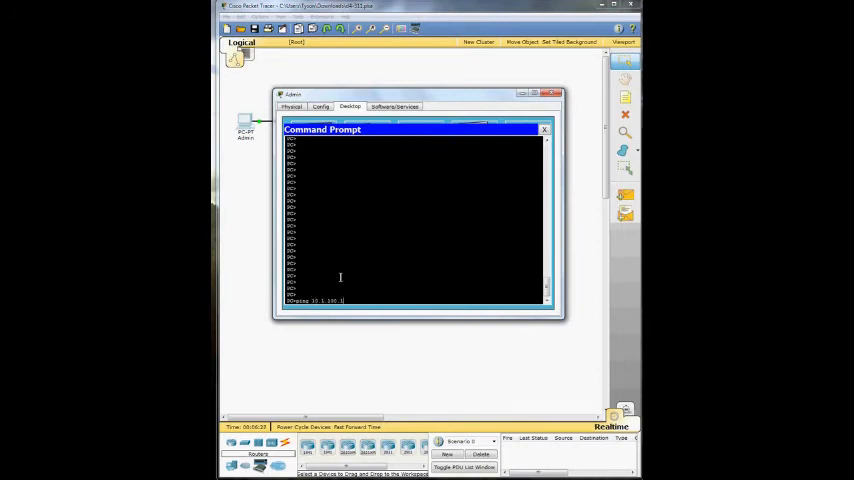
key(Return)
text(telnet)
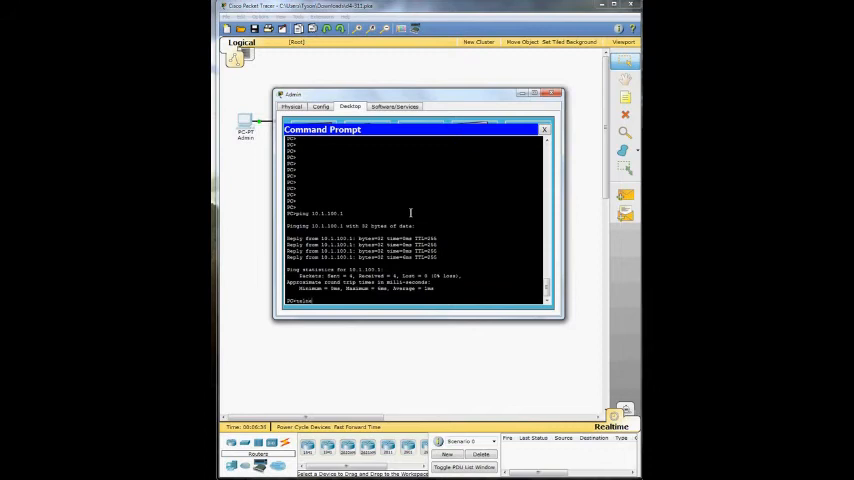
Telnet to 10.1.10.1, log in and list the running config with its subinterfaces
text(10.1.100.1)
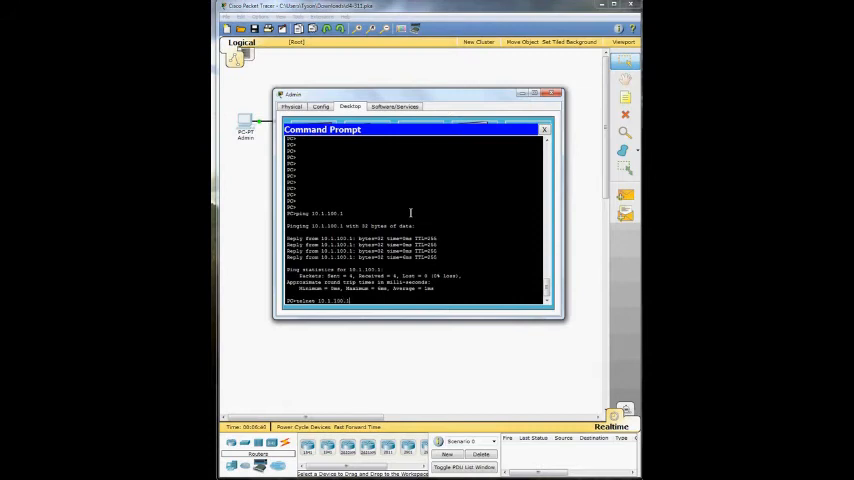
key(Return)
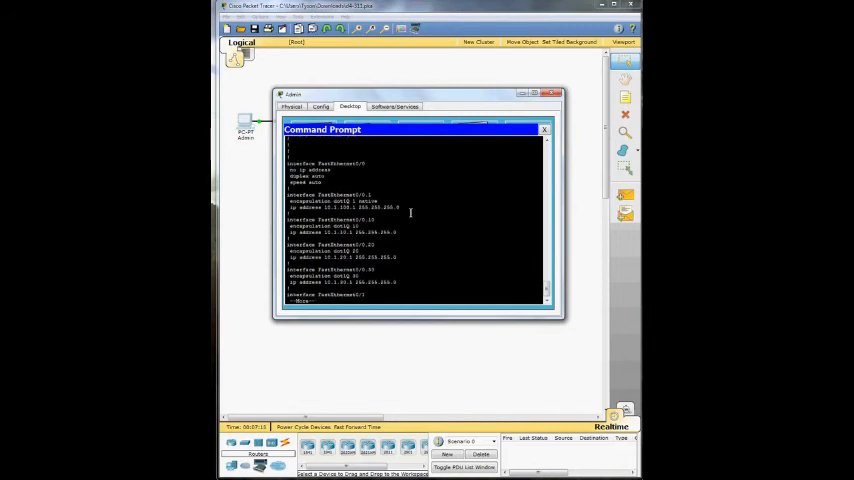
Exit the router session and telnet to the next gateway's password prompt
scroll(down, 3)
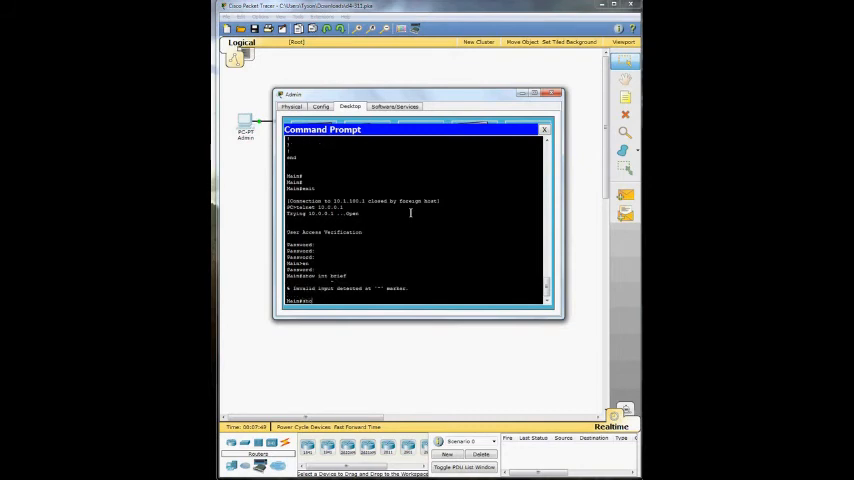
Run show ip interface brief and show cdp neighbors on the second router, then exit
text(show interface)
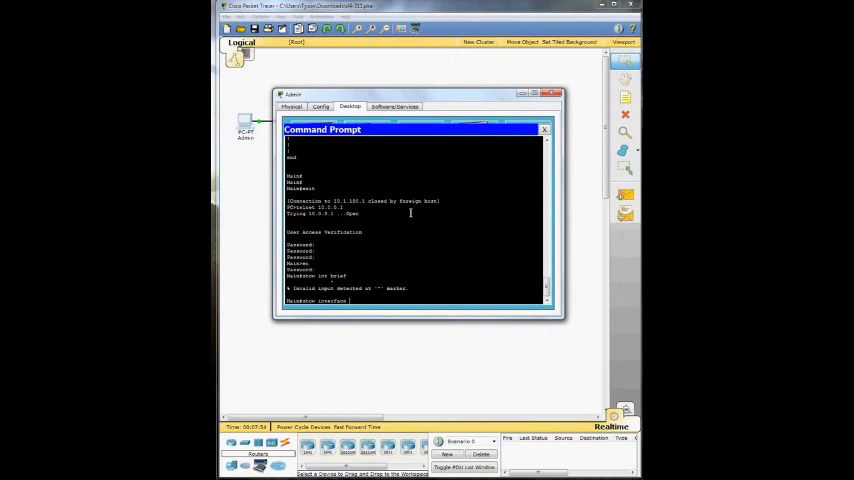
text(ip)
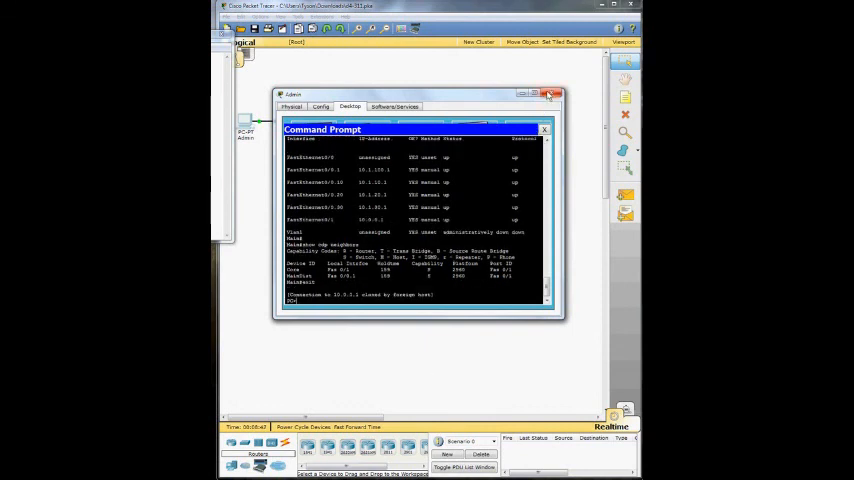
Close the Admin PC window and expand the Company Network cluster to show its topology
click(552, 94)
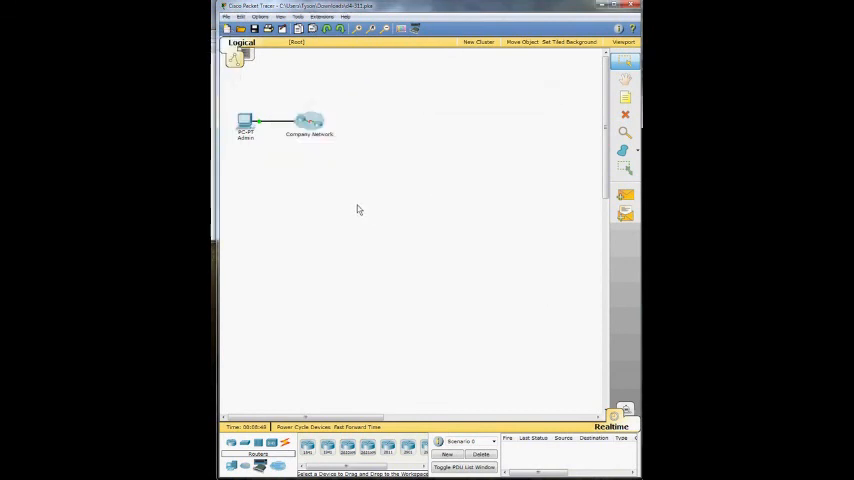
double_click(308, 120)
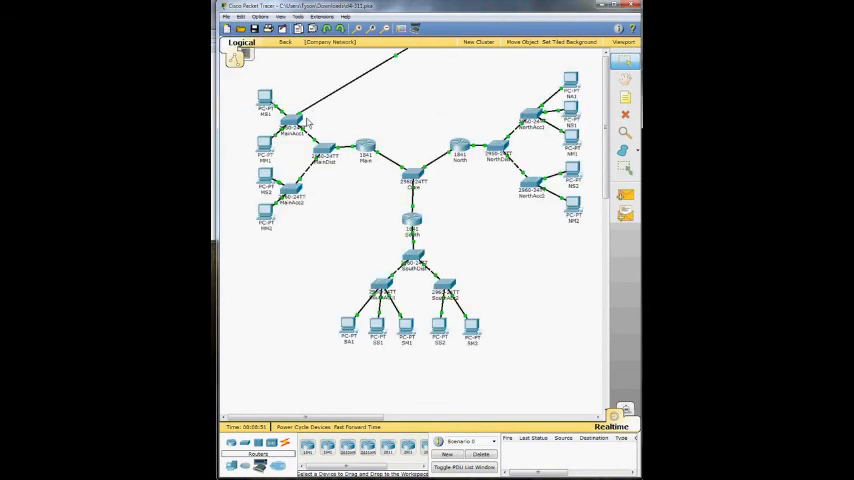
mouse_move(358, 86)
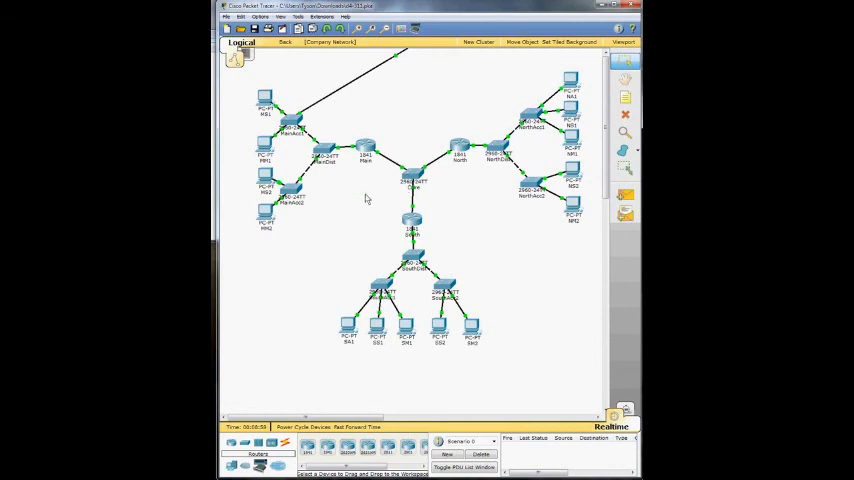
mouse_move(368, 256)
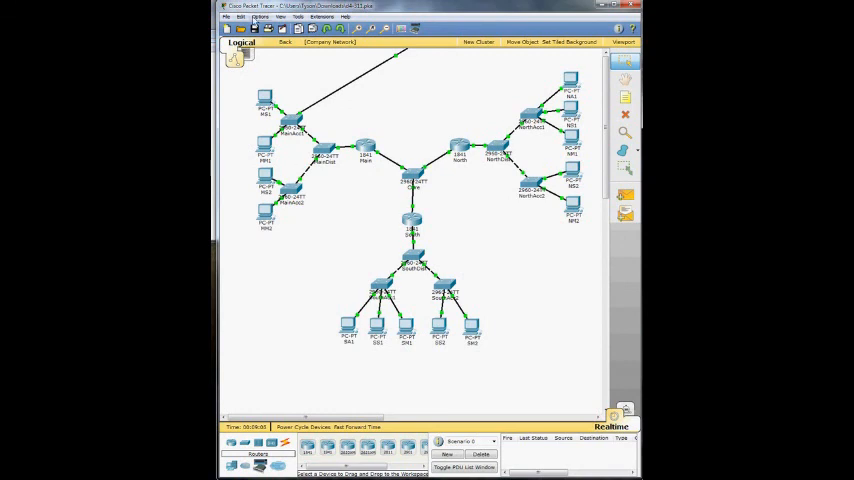
Go back to the top-level workspace with the Admin PC and Company Network cloud
click(284, 42)
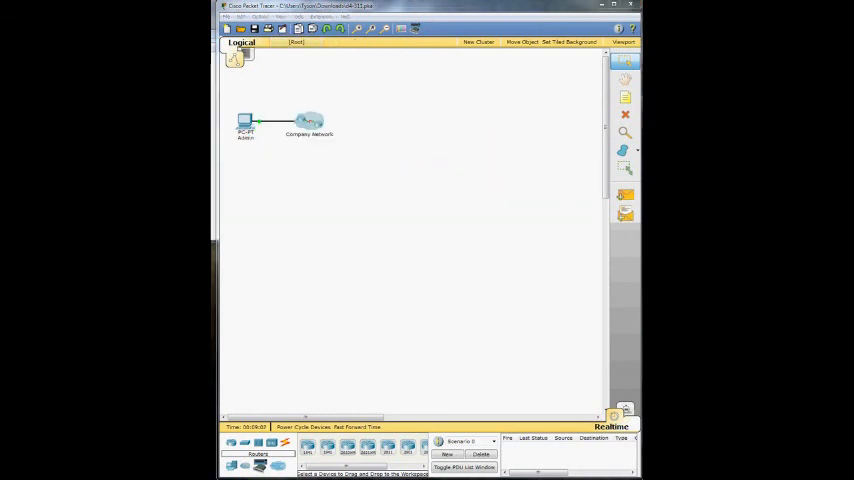
mouse_move(408, 14)
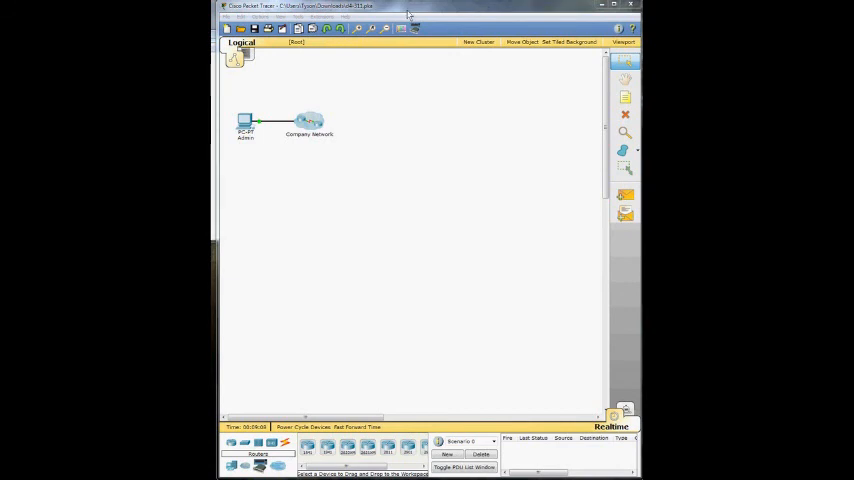